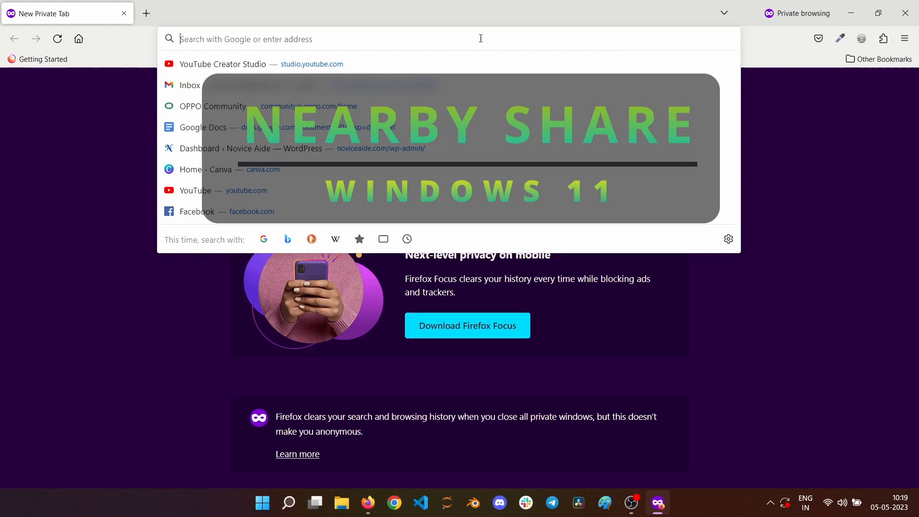
- Search Google for 'nearby share pc' from the Firefox address bar
text(nearby+share+pc)
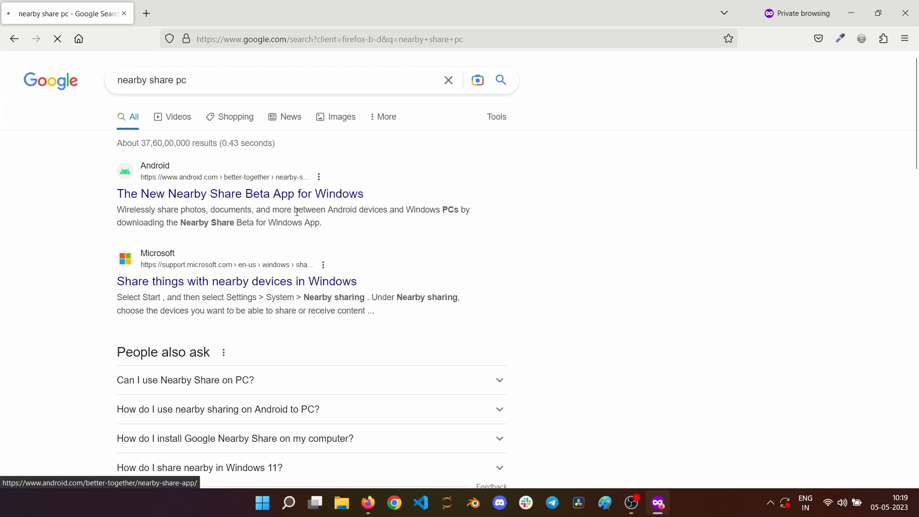
- Open the android.com Nearby Share Beta page and download it via 'Get started with Beta'
click(239, 193)
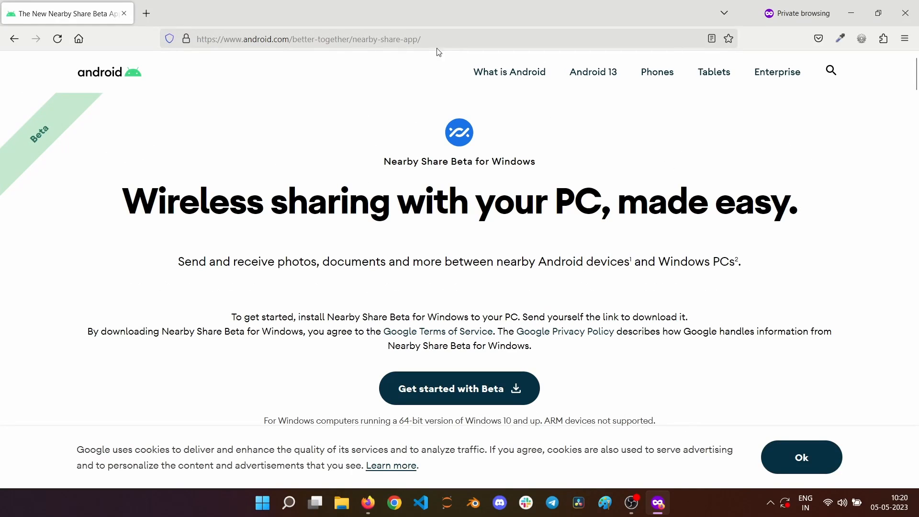
click(308, 39)
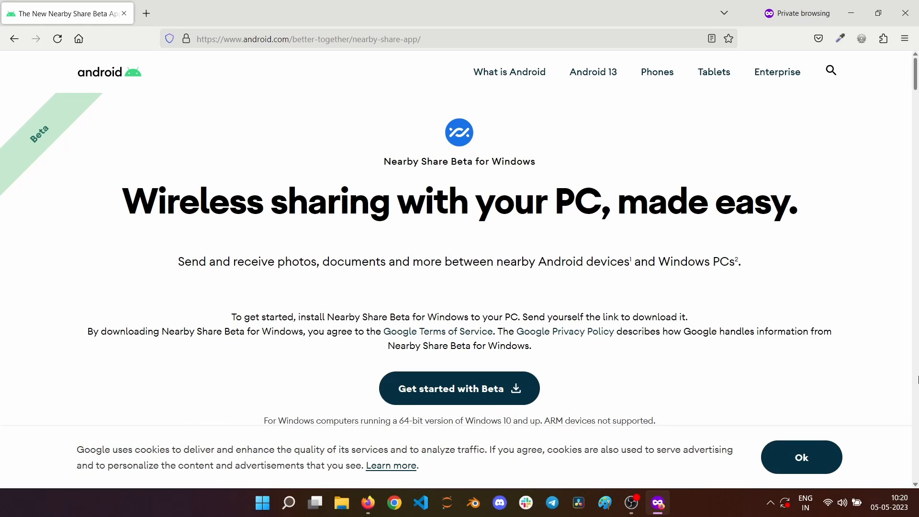
mouse_move(318, 262)
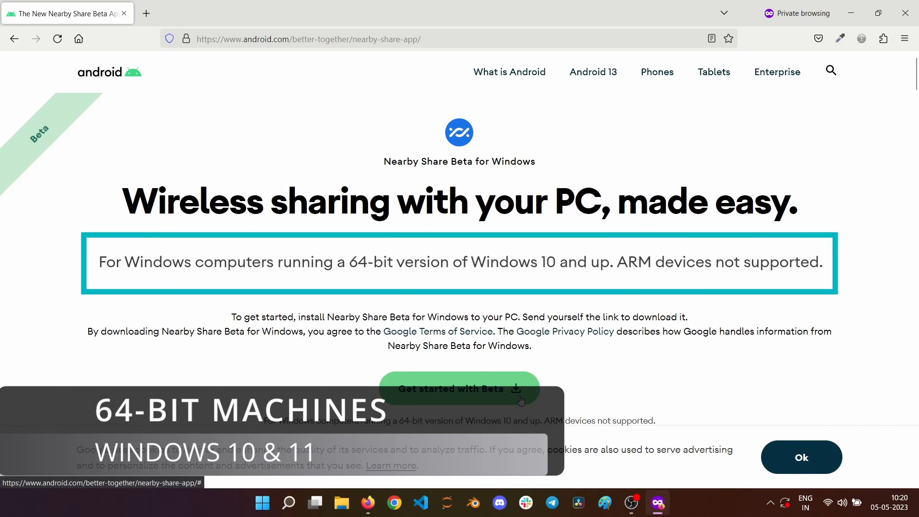
scroll(down, 3)
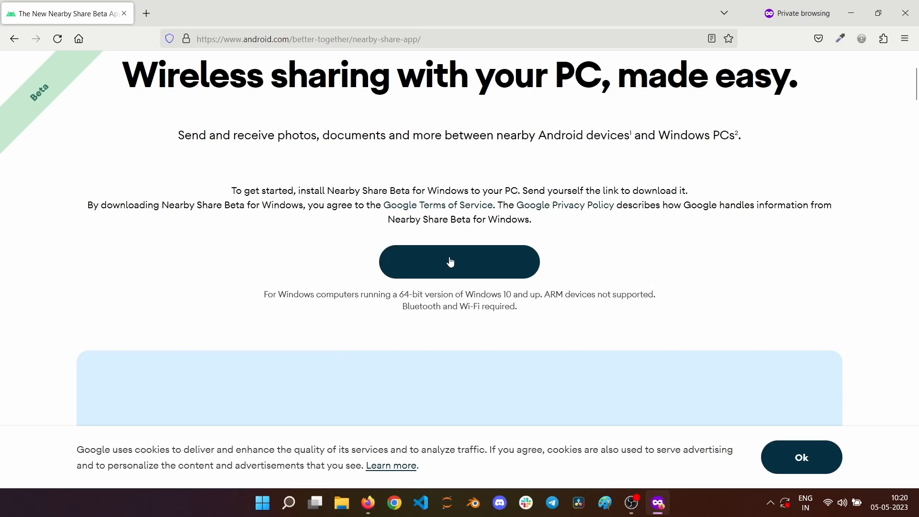
click(458, 261)
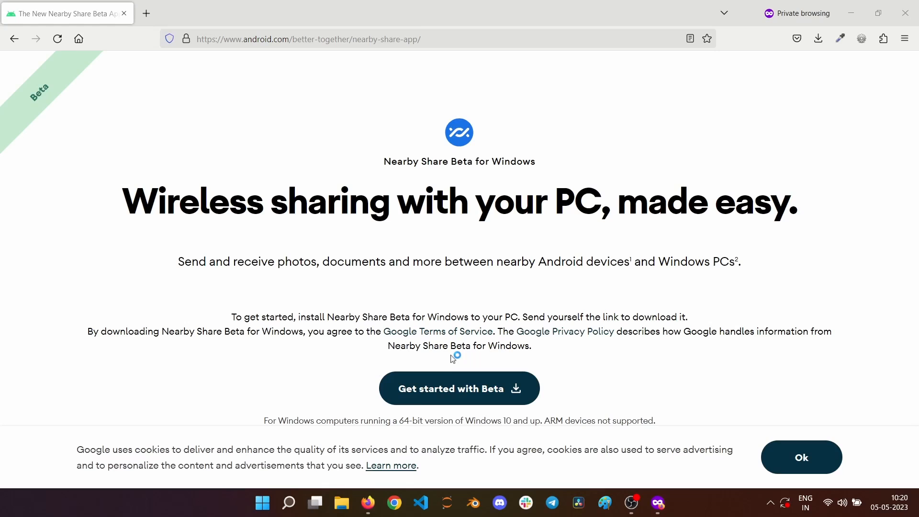
- Run the Nearby Share installer from Firefox's Downloads panel
click(458, 388)
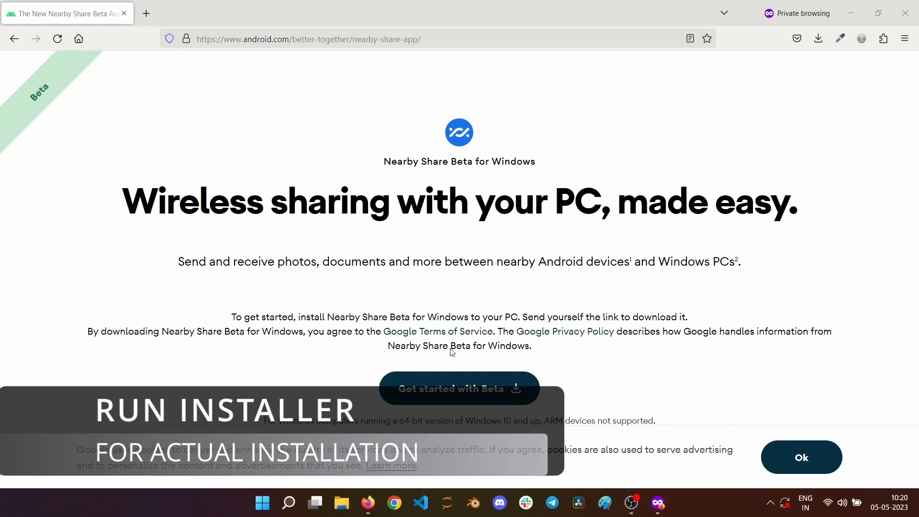
click(459, 389)
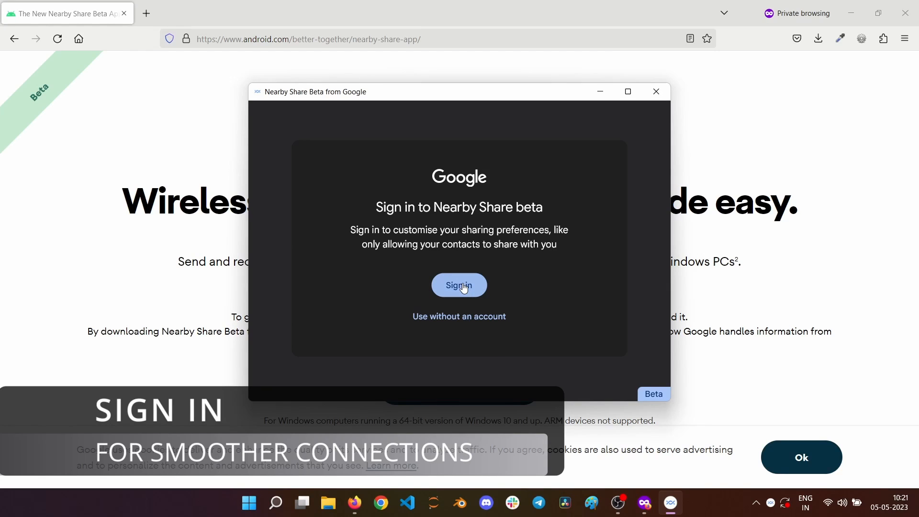
- Continue to the Set up Nearby Share screen and choose Sign in
click(459, 316)
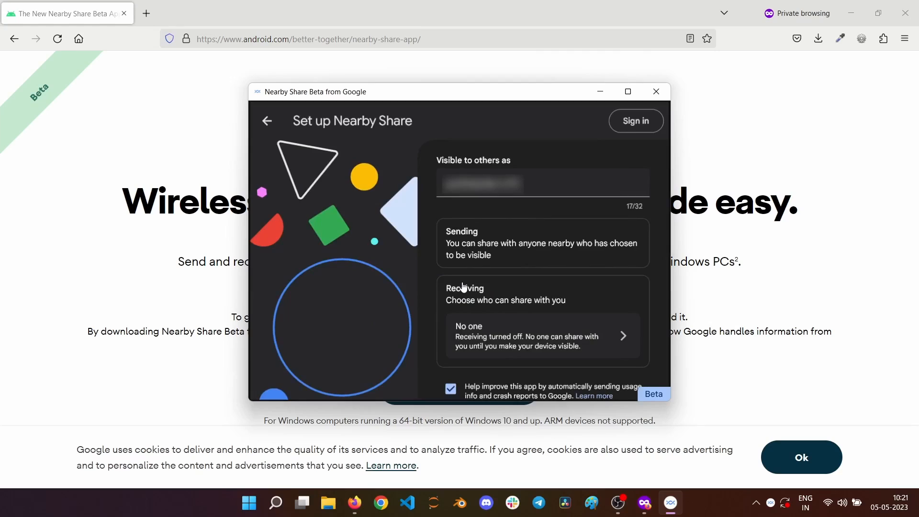
click(635, 120)
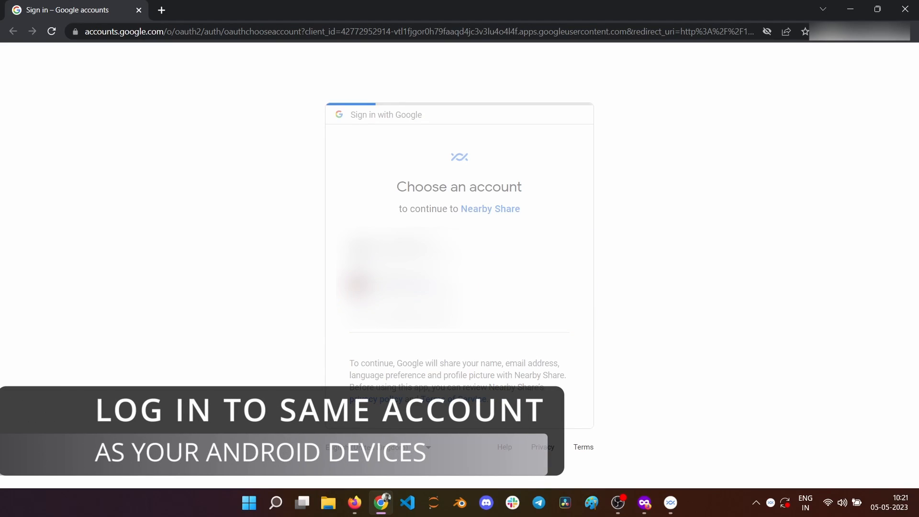
- Pick the Google account and confirm signing in to Nearby Share
click(400, 275)
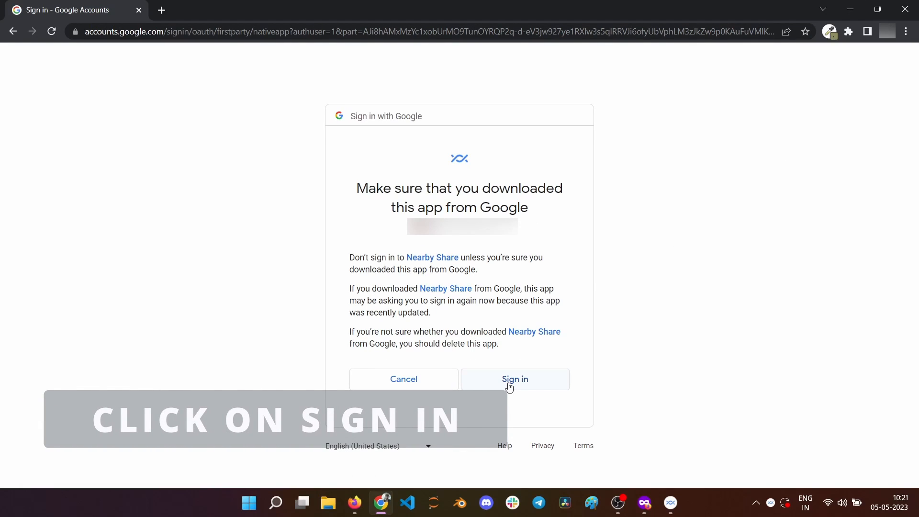
click(514, 379)
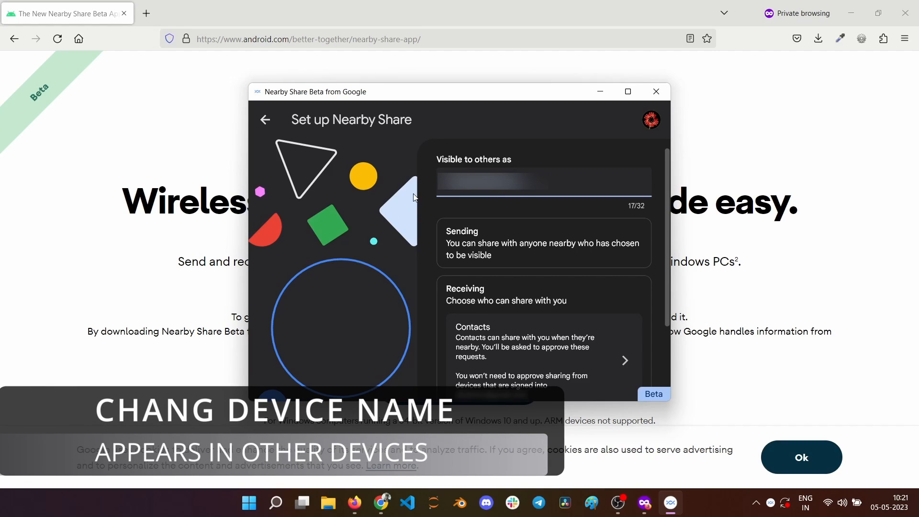
- Replace the 'Visible to others as' name with 'Windows PC'
click(543, 181)
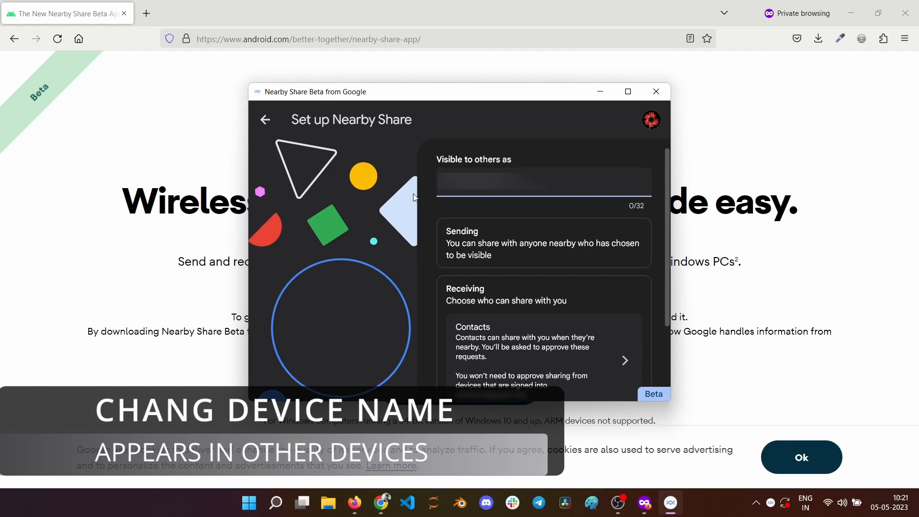
text(W)
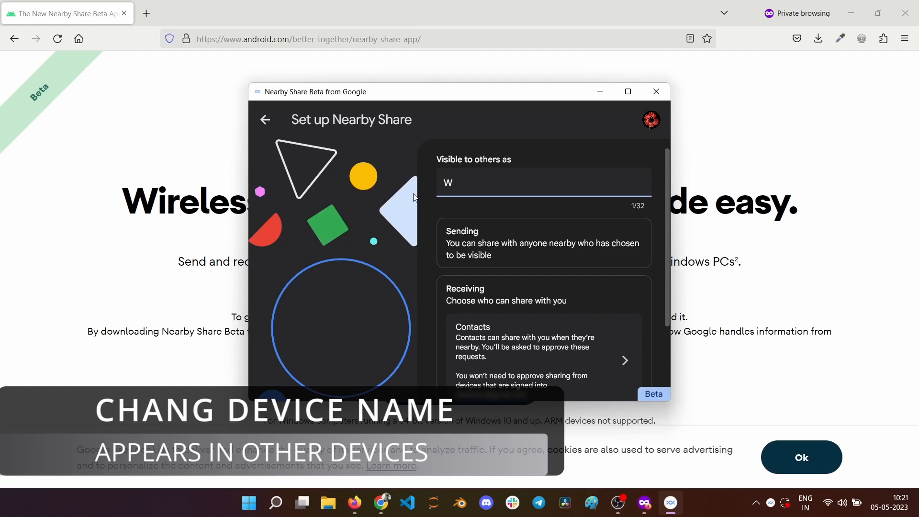
text(indows)
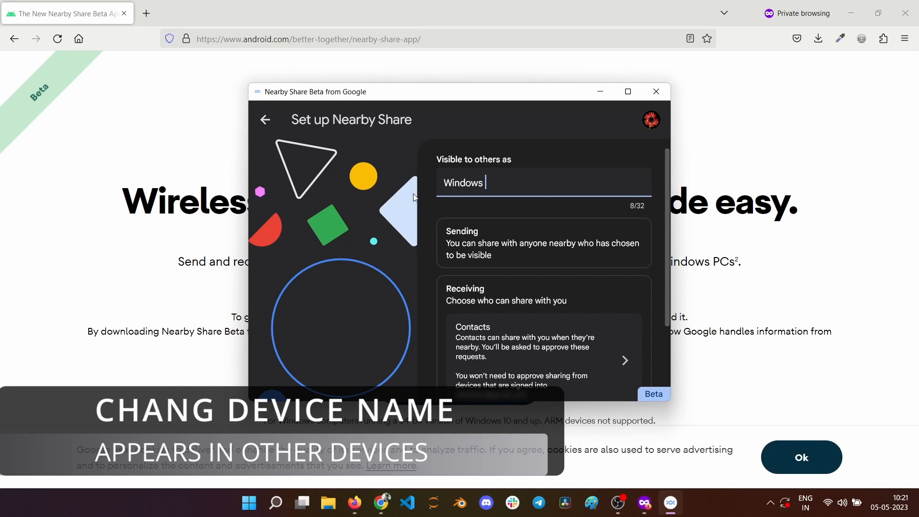
text(PC)
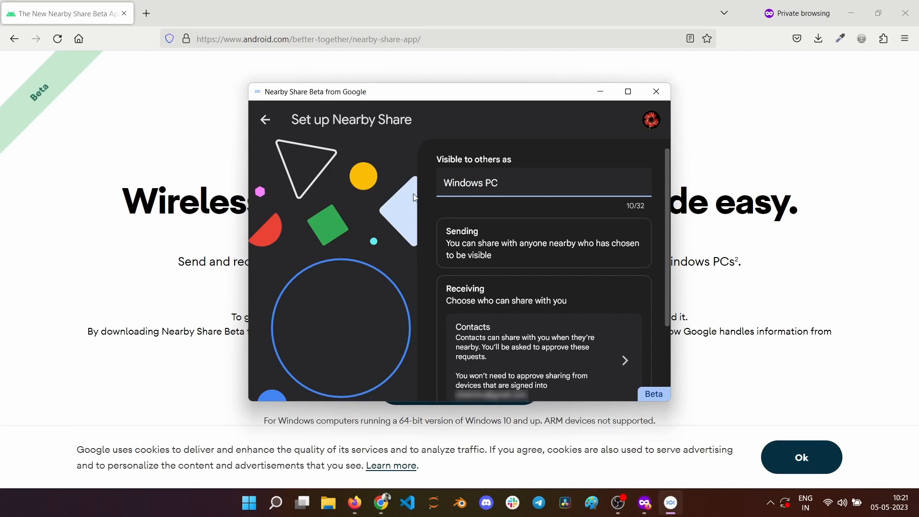
scroll(down, 3)
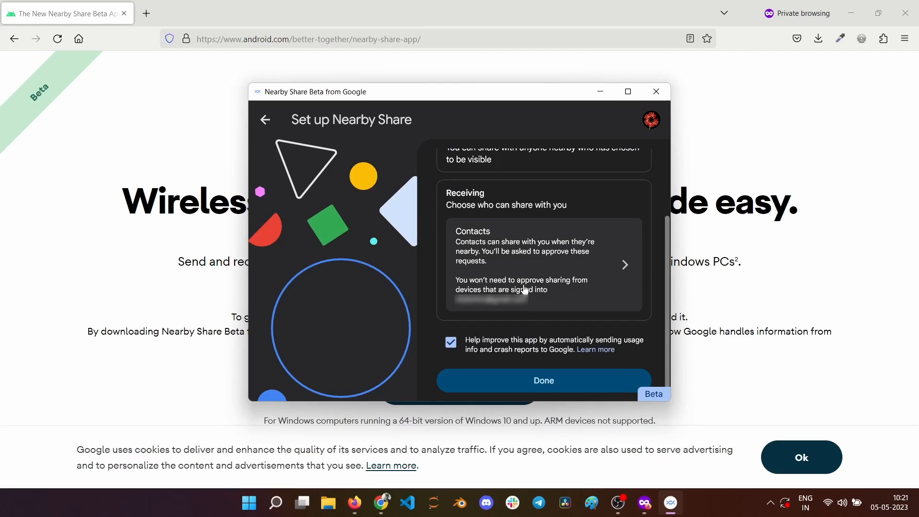
mouse_move(526, 286)
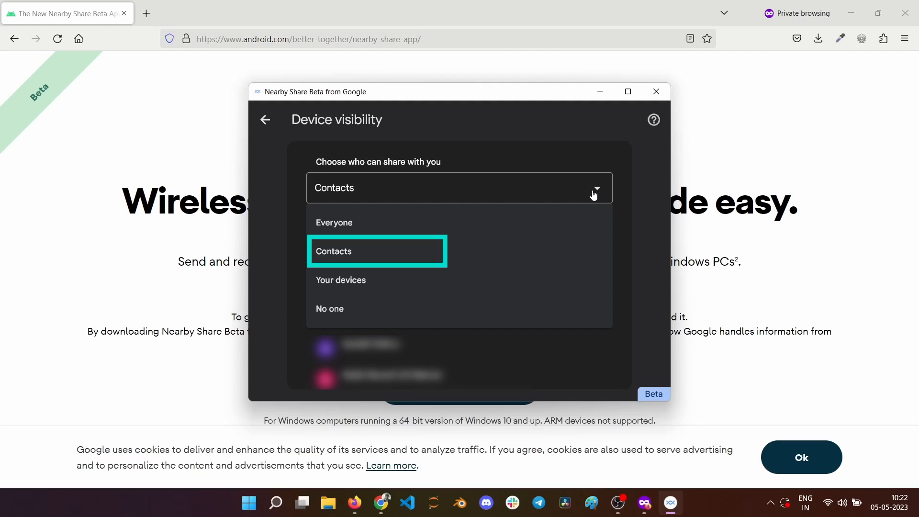
mouse_move(340, 279)
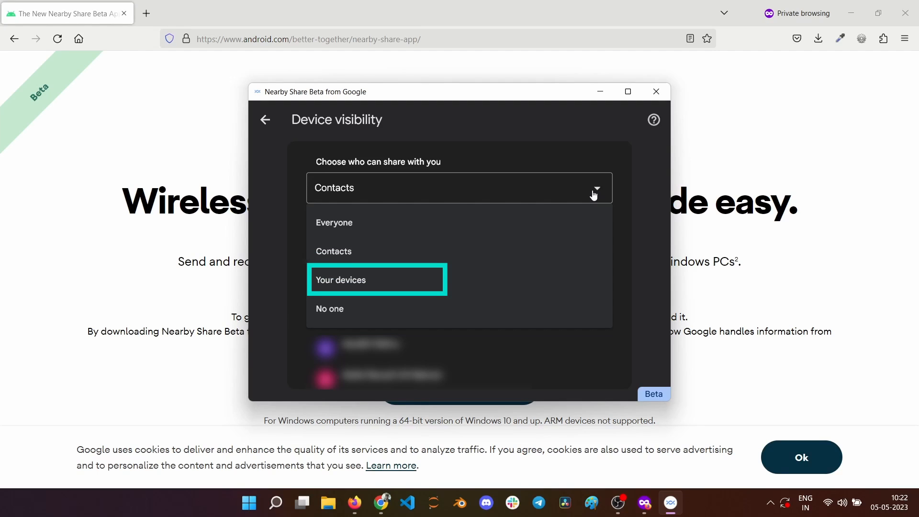
mouse_move(329, 309)
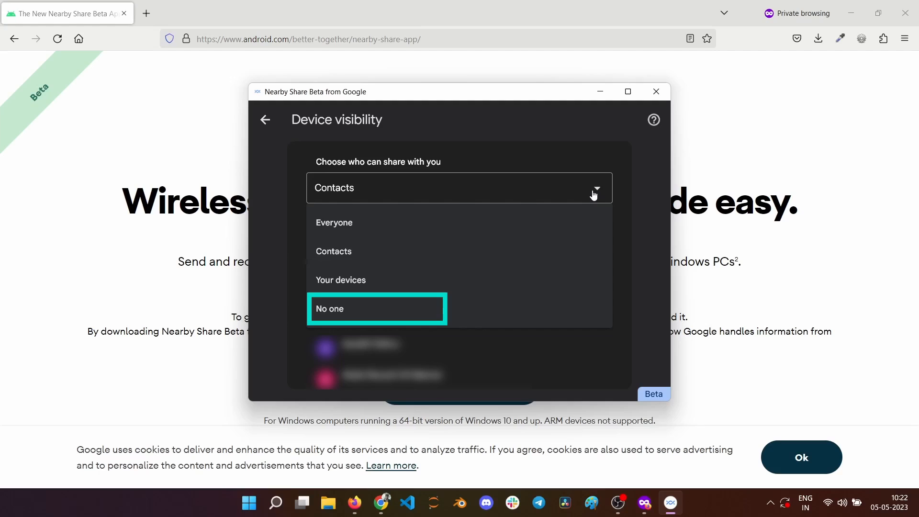
mouse_move(579, 285)
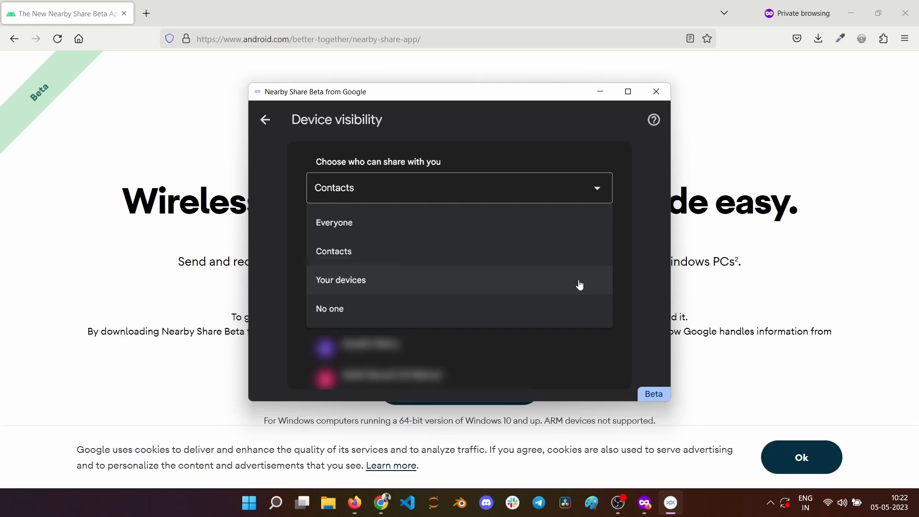
- Set Device visibility to Your devices and return to the setup screen
click(340, 279)
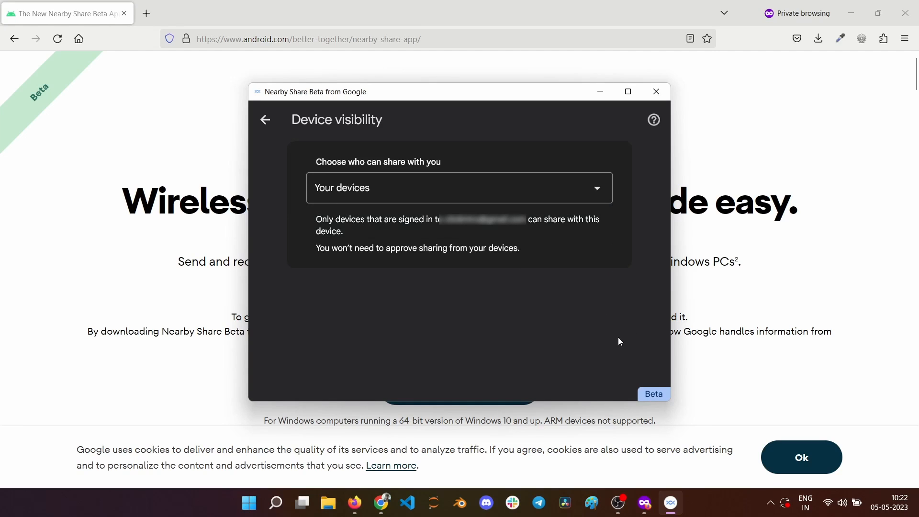
mouse_move(264, 120)
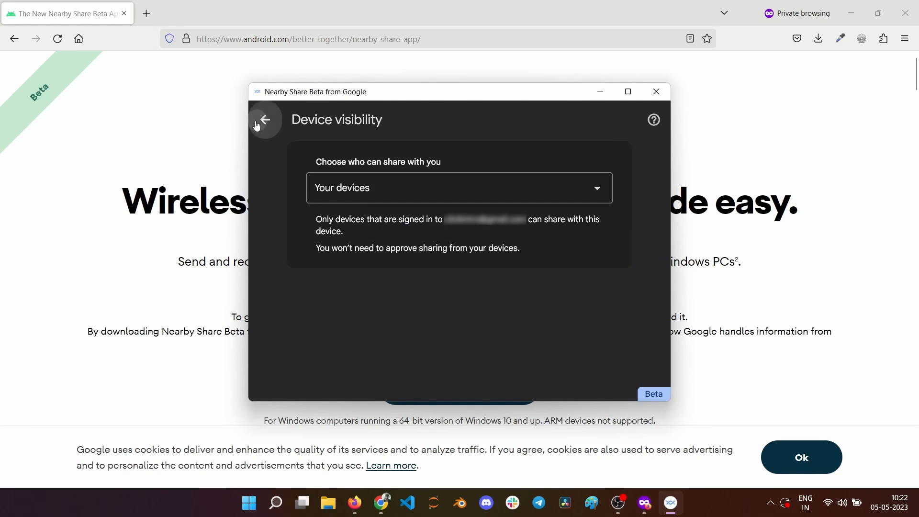
click(264, 120)
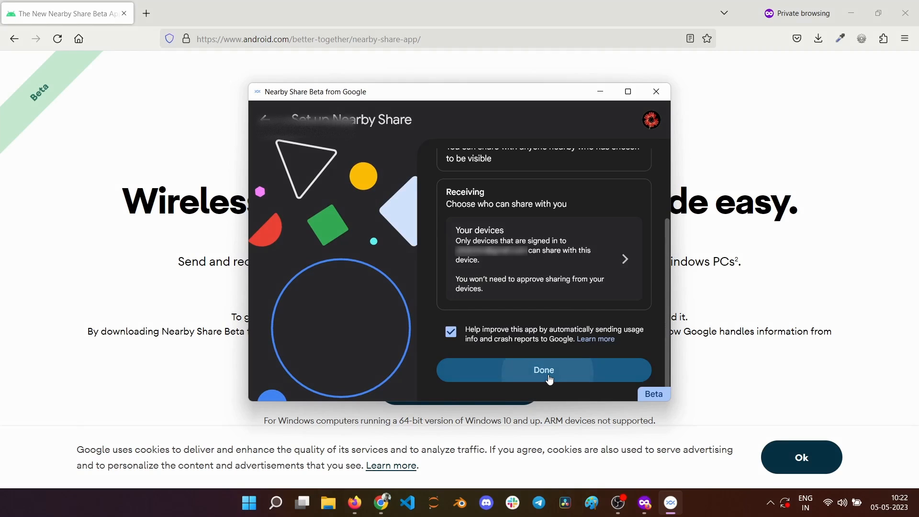
- Click Done to complete the Set up Nearby Share screen
click(542, 369)
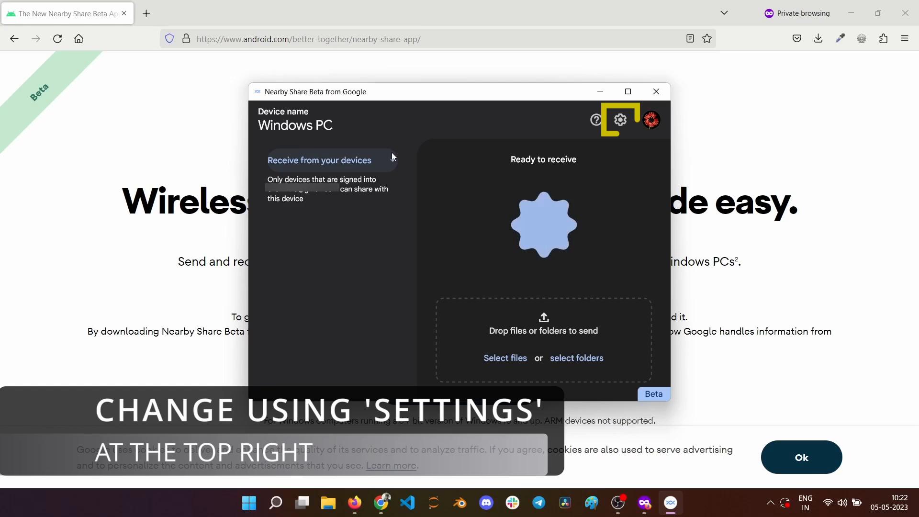
- Open Nearby Share settings from the gear icon, then go back
click(619, 119)
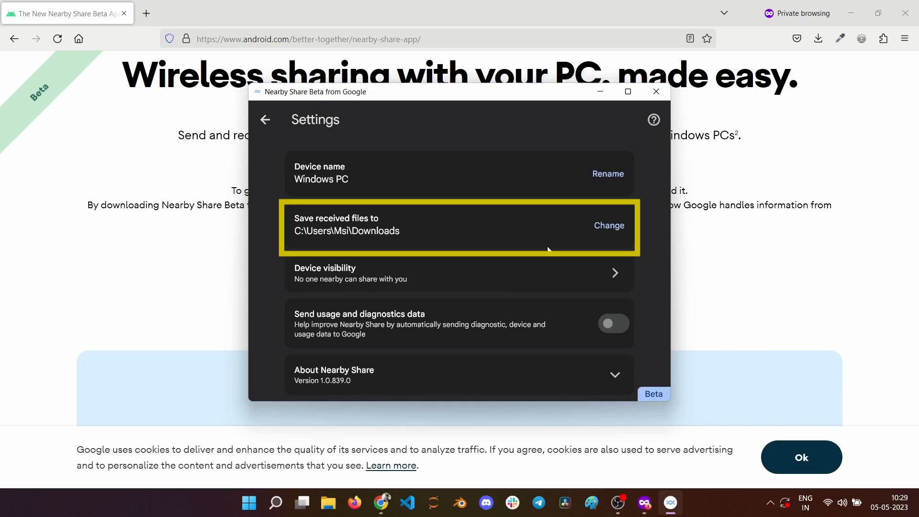
click(264, 119)
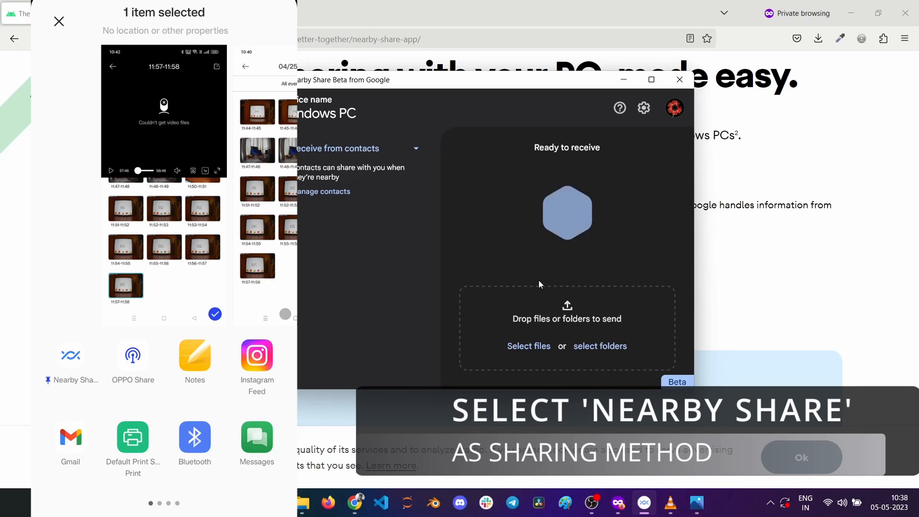
- Share the video from the phone via Nearby Share to Windows PC
click(70, 360)
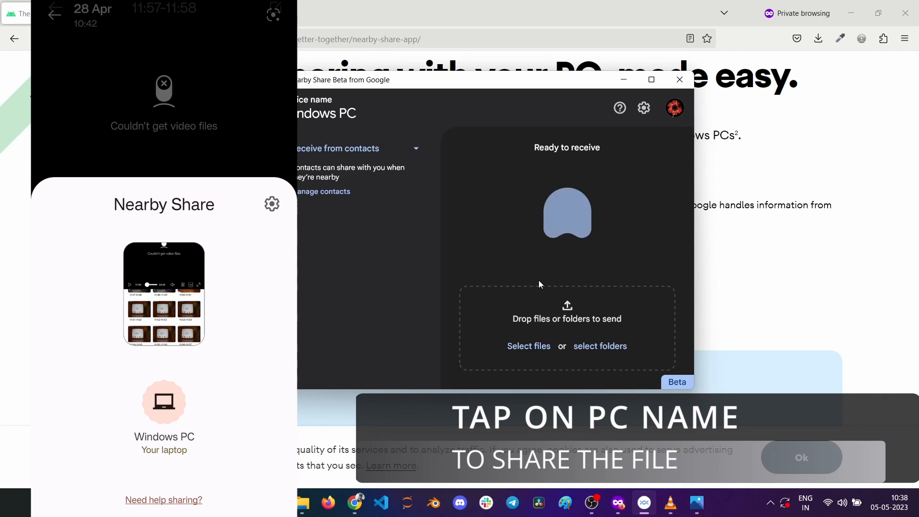
click(164, 401)
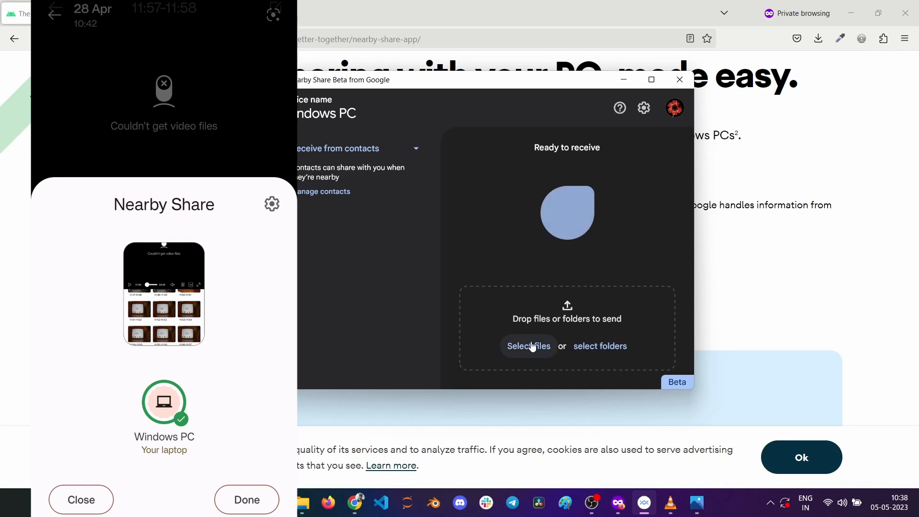
- Pick Novice Aide.png from the PC as the file to share
click(528, 346)
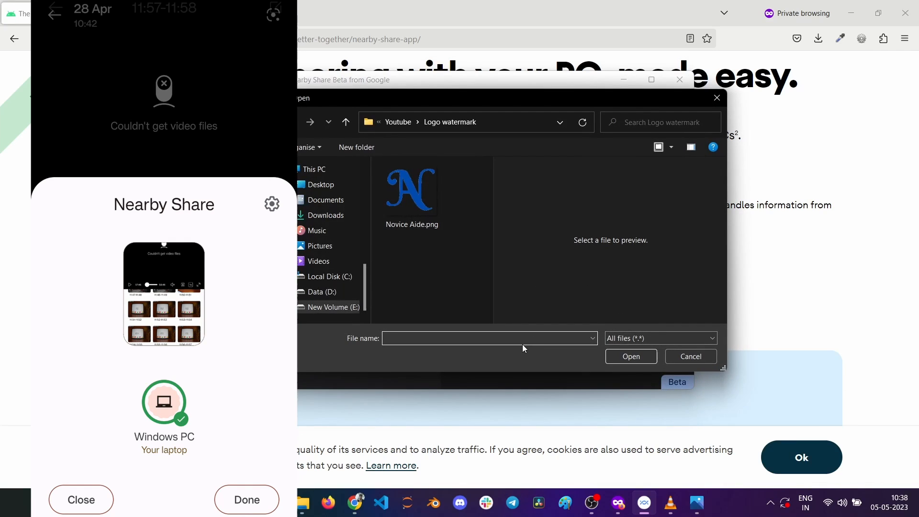
click(411, 189)
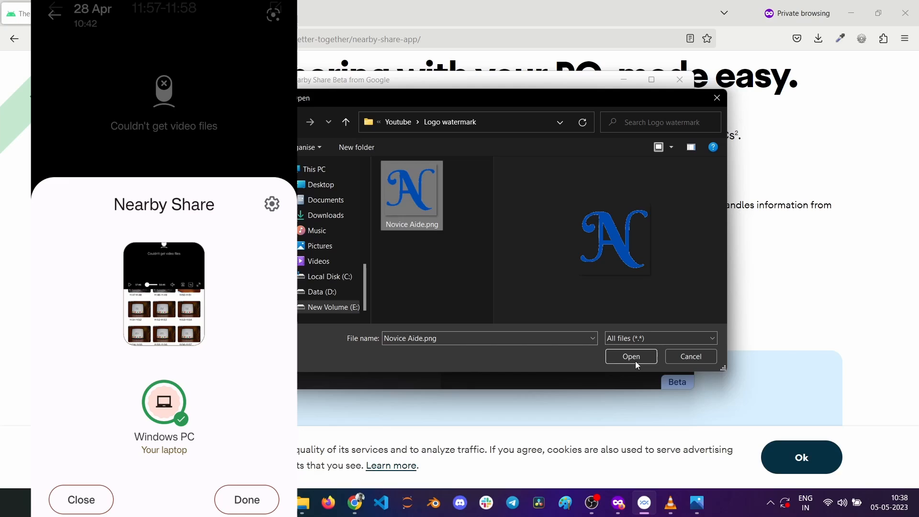
click(631, 356)
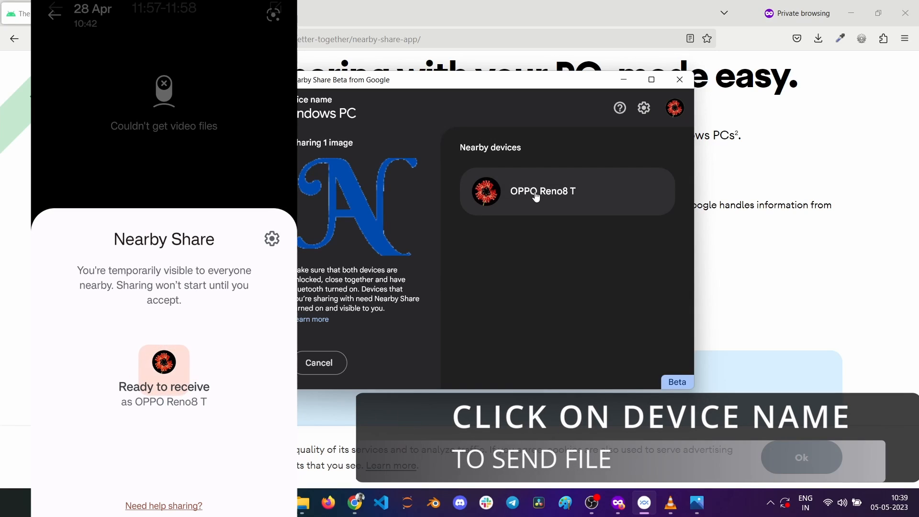
- Send Novice Aide.png to OPPO Reno8 T and finish with Done
click(541, 191)
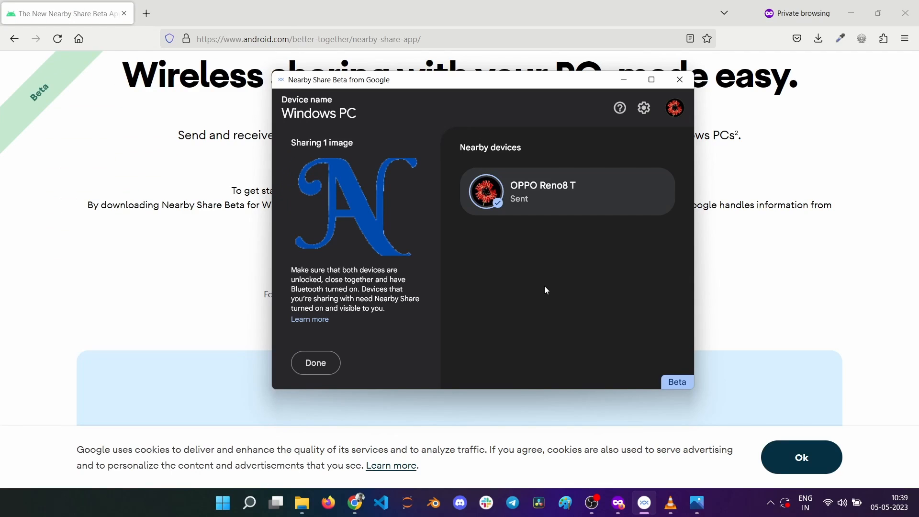
mouse_move(315, 362)
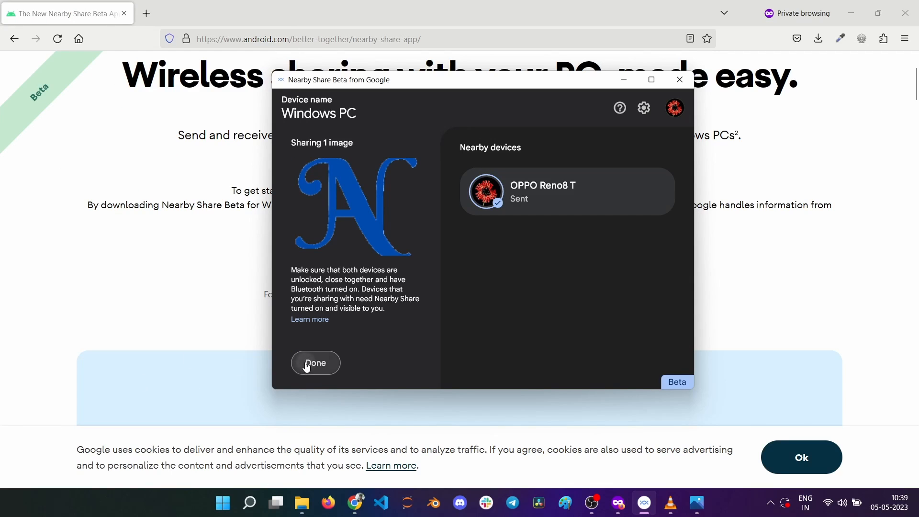
click(315, 362)
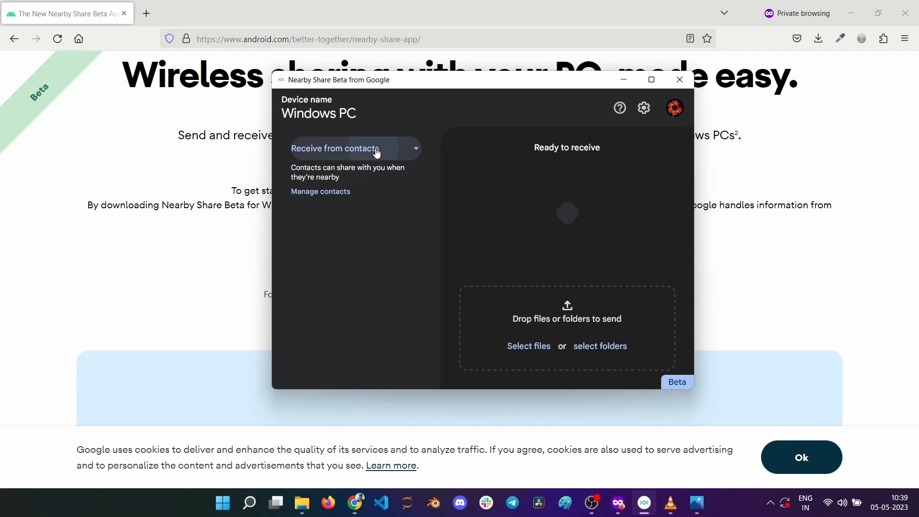
- Set the receive option from Receive from contacts to hidden
click(353, 148)
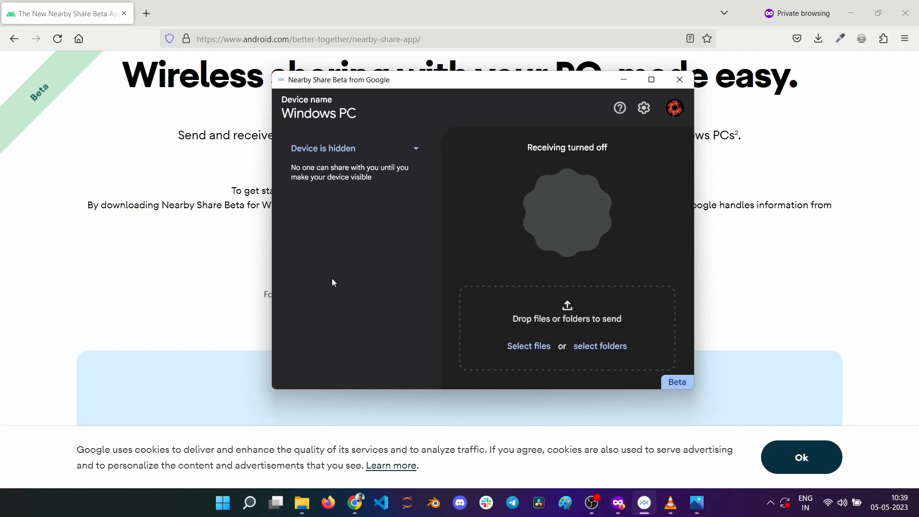
mouse_move(540, 133)
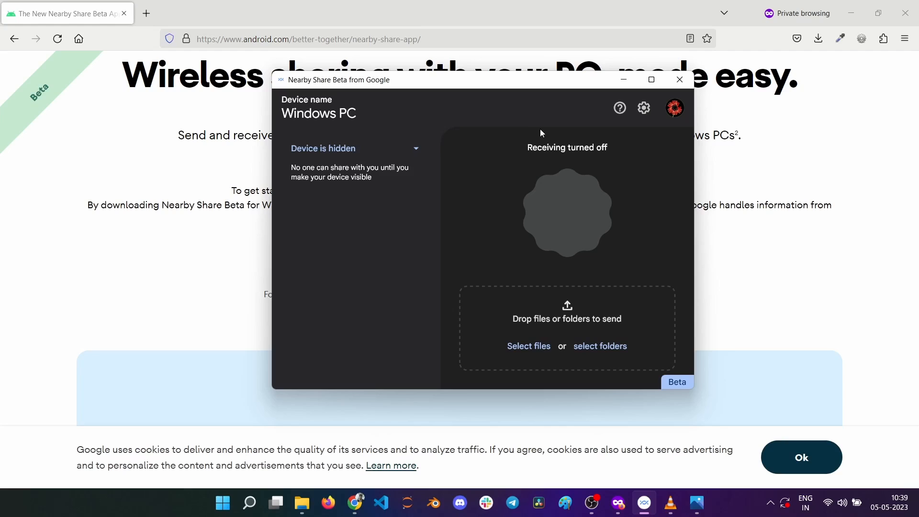
mouse_move(305, 373)
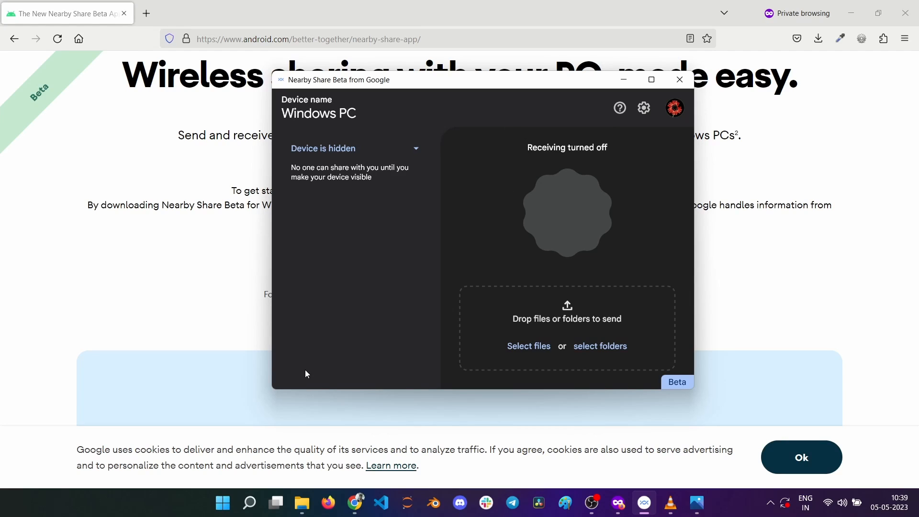
mouse_move(309, 344)
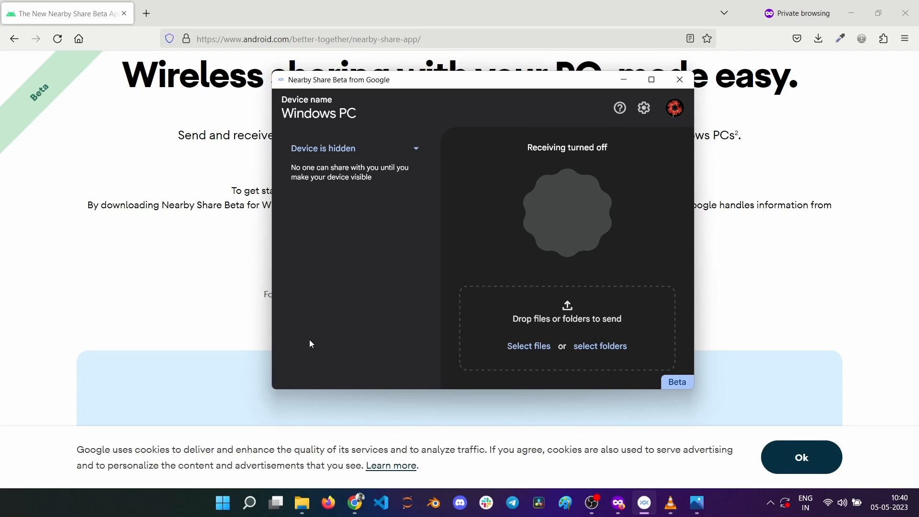